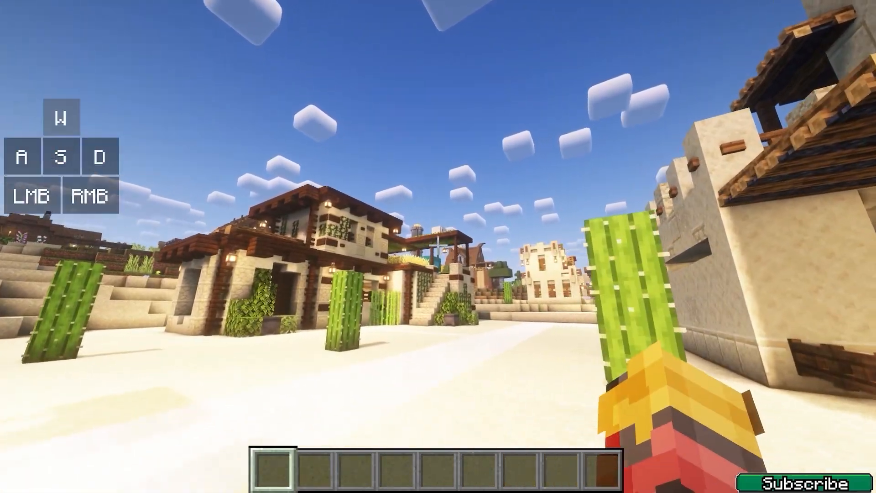
- Toggle the F3 debug overlay, then scroll the Keystrokes Mod guide to its 1.21 download section
{"action": "key", "text": "F3"}
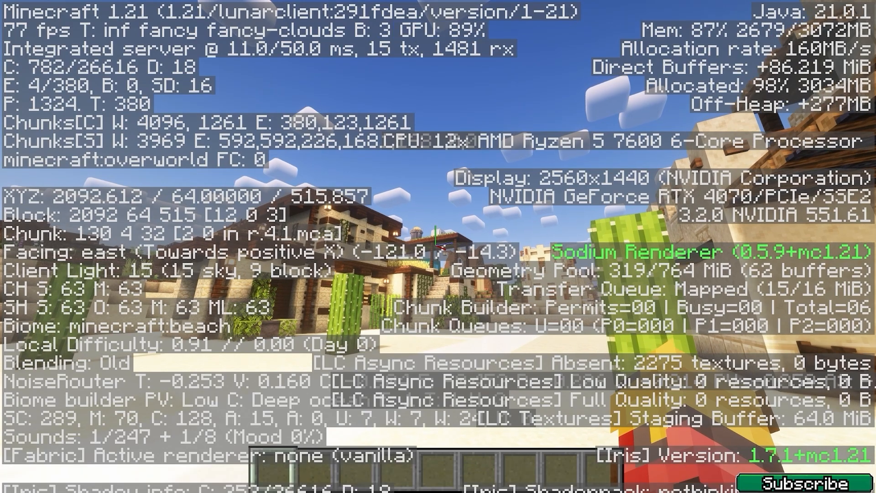
{"action": "key", "text": "F3"}
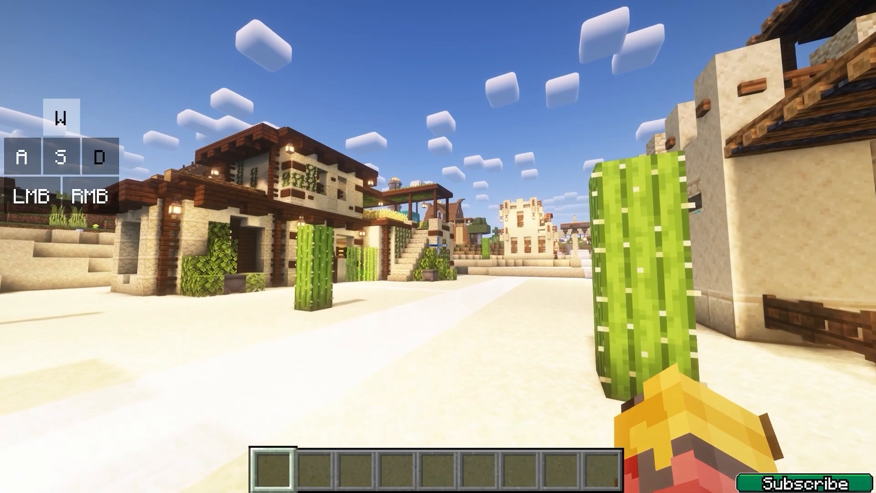
{"action": "key", "text": "ctrl"}
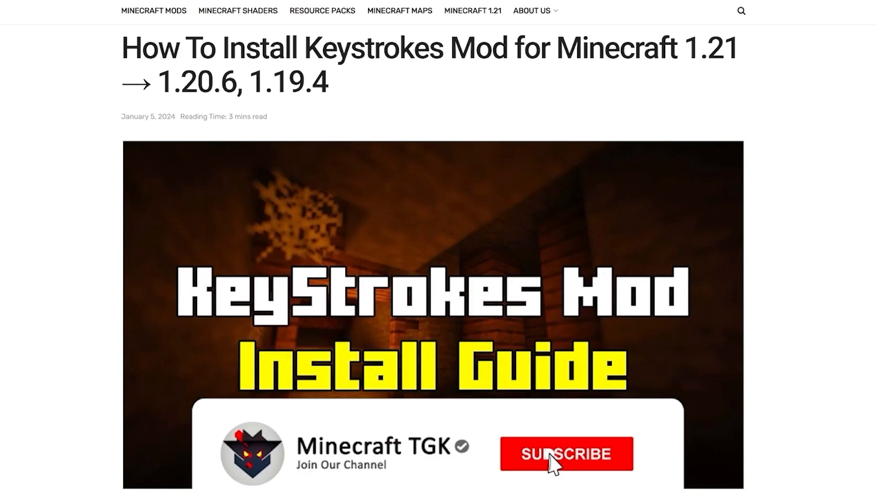
{"action": "left_click", "coordinate": [566, 454]}
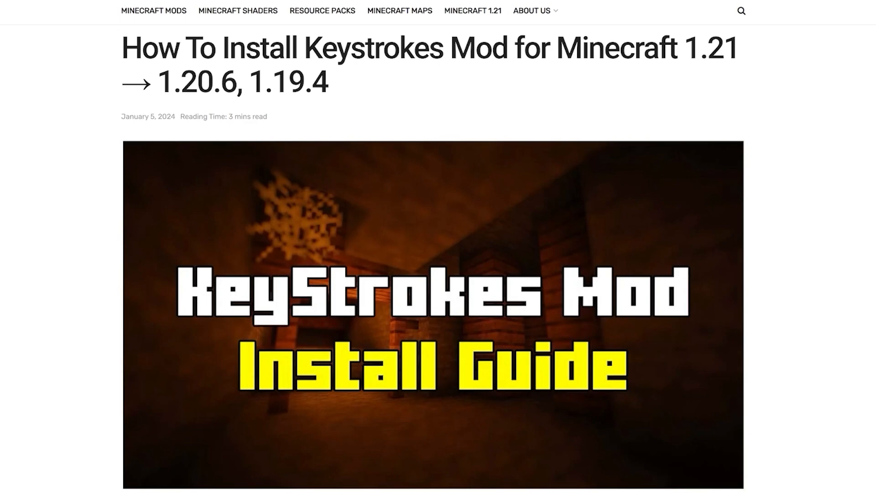
{"action": "mouse_move", "coordinate": [61, 192]}
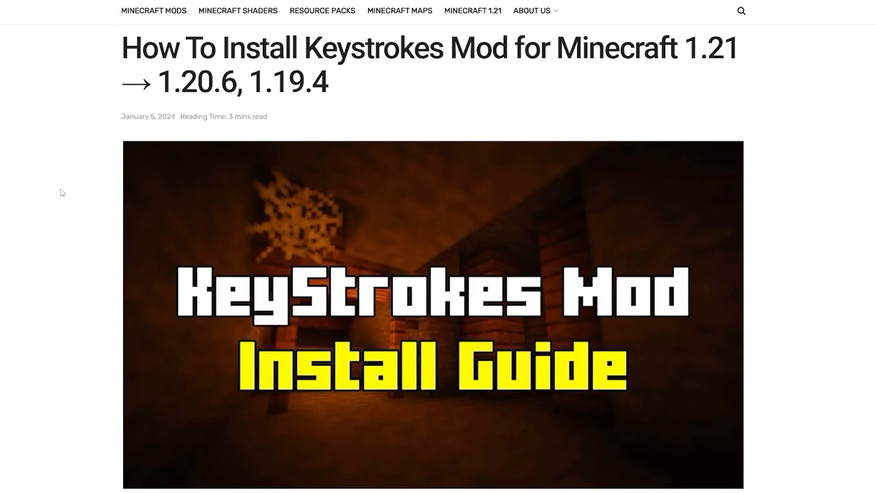
{"action": "mouse_move", "coordinate": [53, 197]}
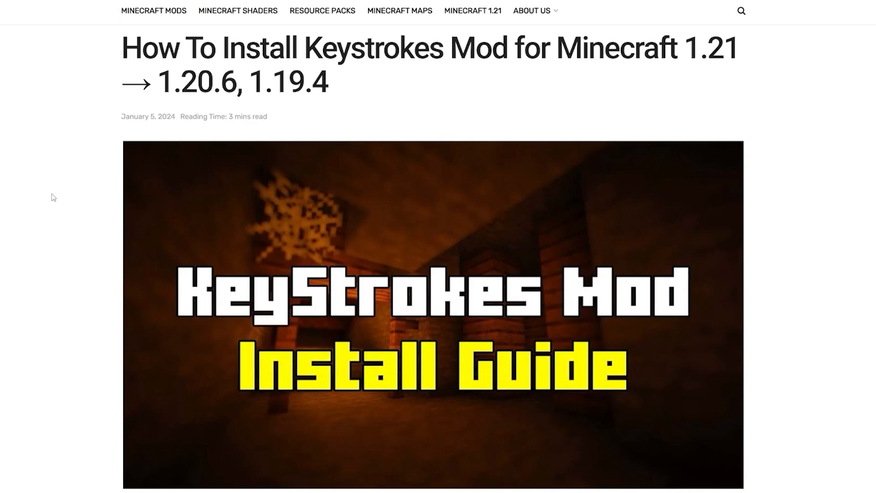
{"action": "scroll", "scroll_direction": "down", "scroll_amount": 3}
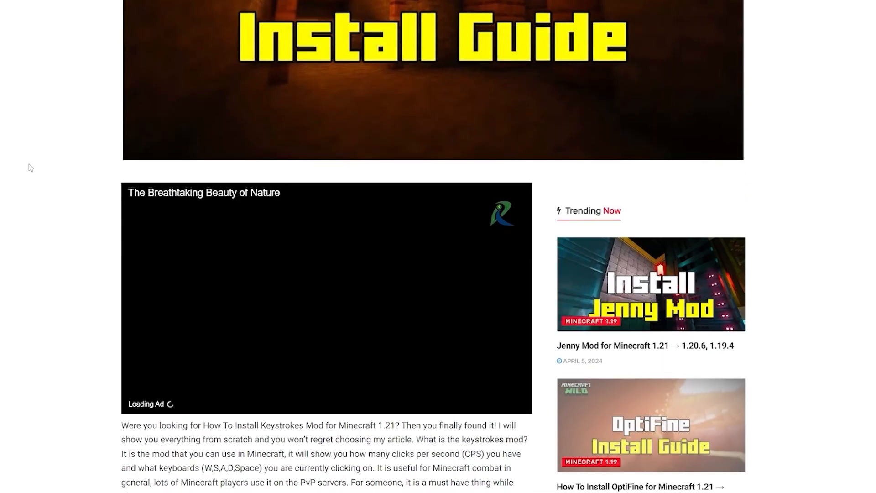
{"action": "scroll", "scroll_direction": "down", "scroll_amount": 3}
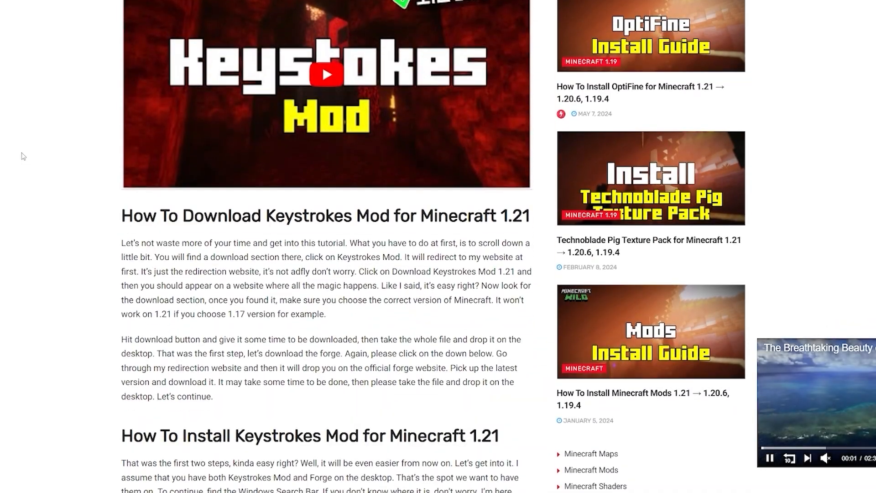
{"action": "scroll", "scroll_direction": "down", "scroll_amount": 3}
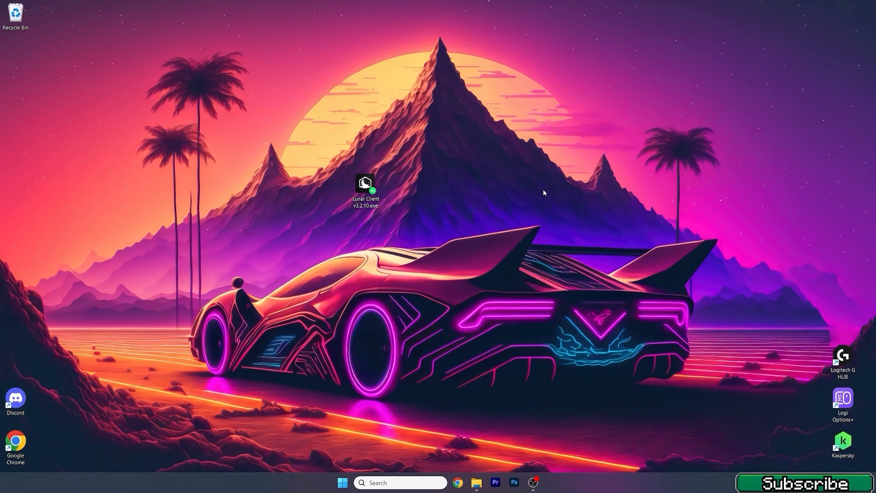
{"action": "mouse_move", "coordinate": [536, 189]}
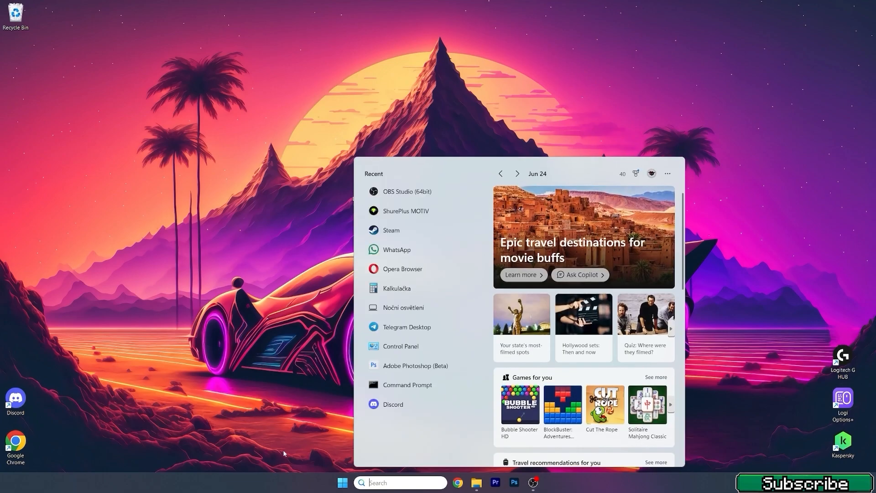
- Browse %appdata% into .minecraft/versions, then start the Lunar Client installer from the desktop
{"action": "type", "text": "%app"}
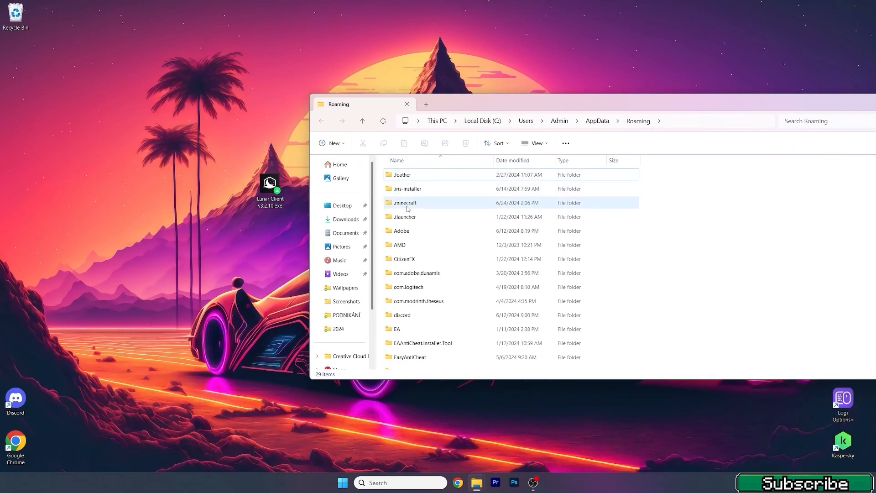
{"action": "double_click", "coordinate": [404, 202]}
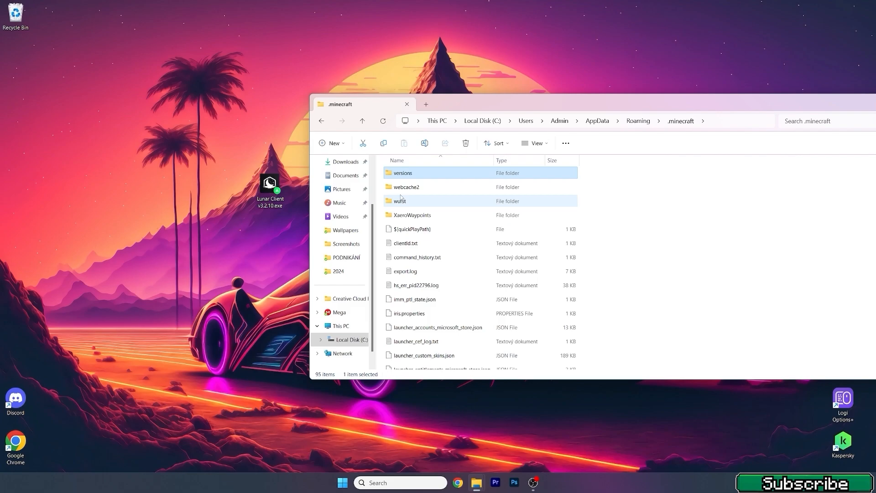
{"action": "double_click", "coordinate": [402, 173]}
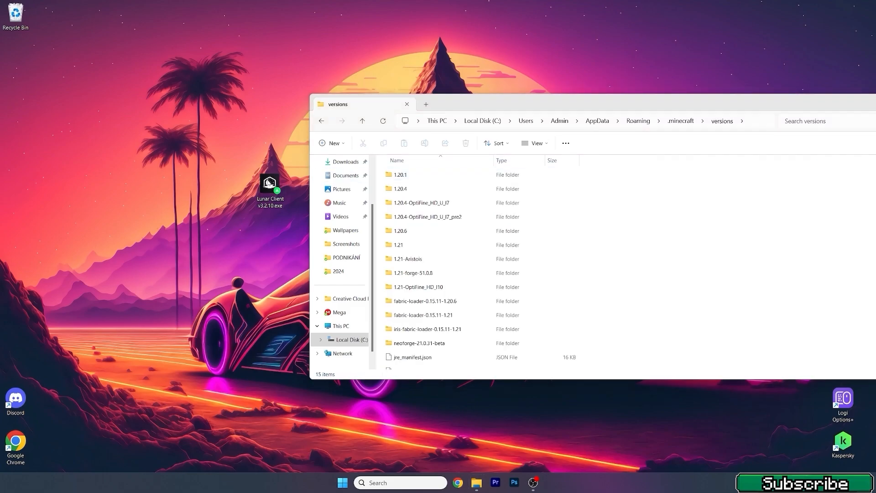
{"action": "double_click", "coordinate": [270, 183]}
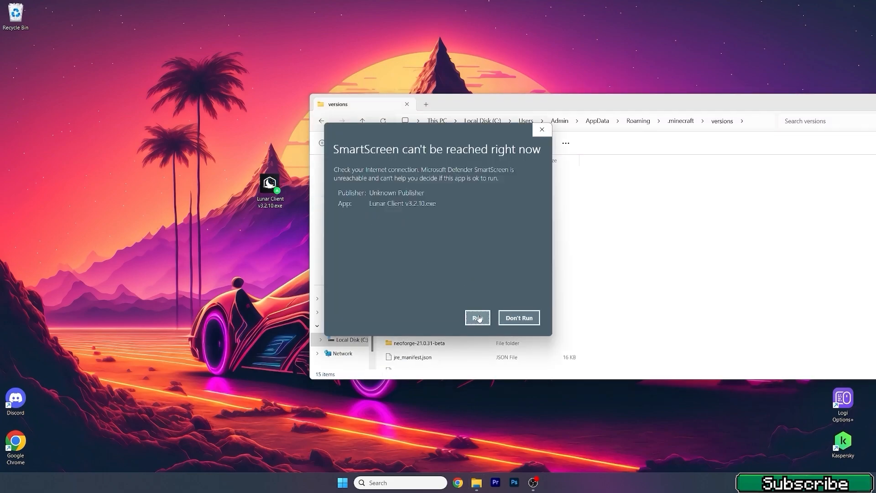
- Allow the SmartScreen prompt and accept the Lunar Client Setup licence to install
{"action": "left_click", "coordinate": [477, 318]}
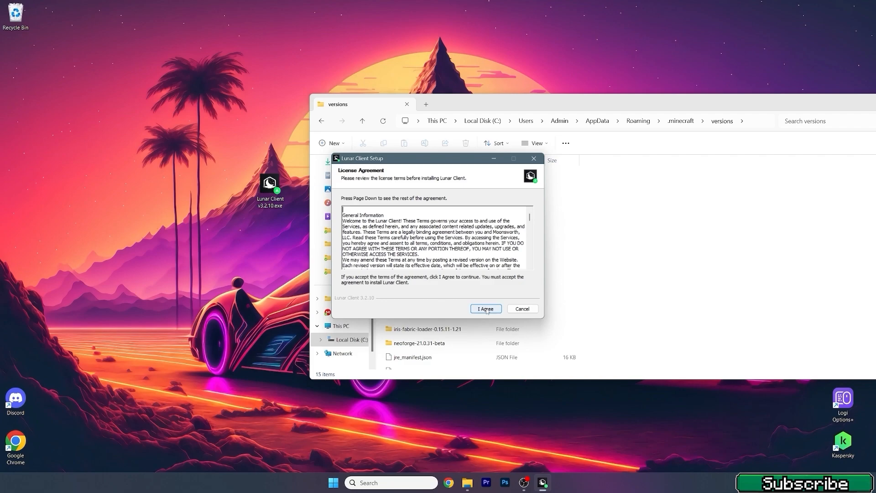
{"action": "left_click", "coordinate": [484, 309]}
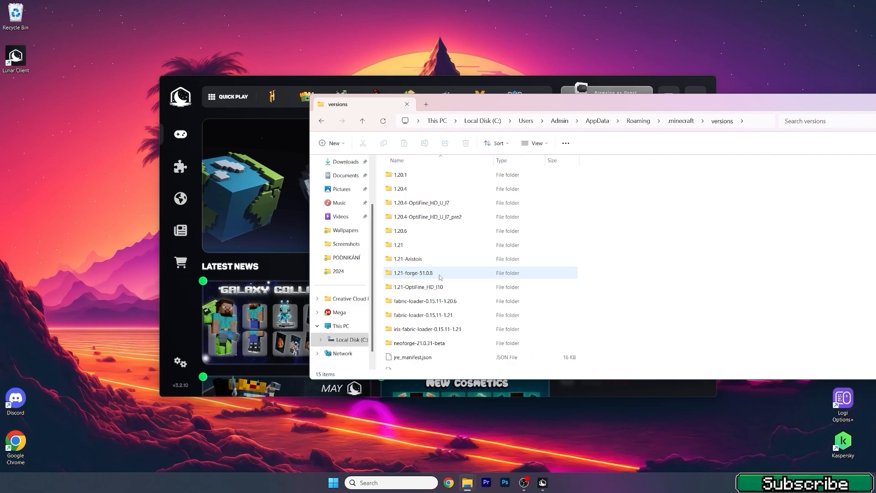
- Bring the Lunar Client launcher forward and launch the game on version 1.21
{"action": "left_click", "coordinate": [407, 104]}
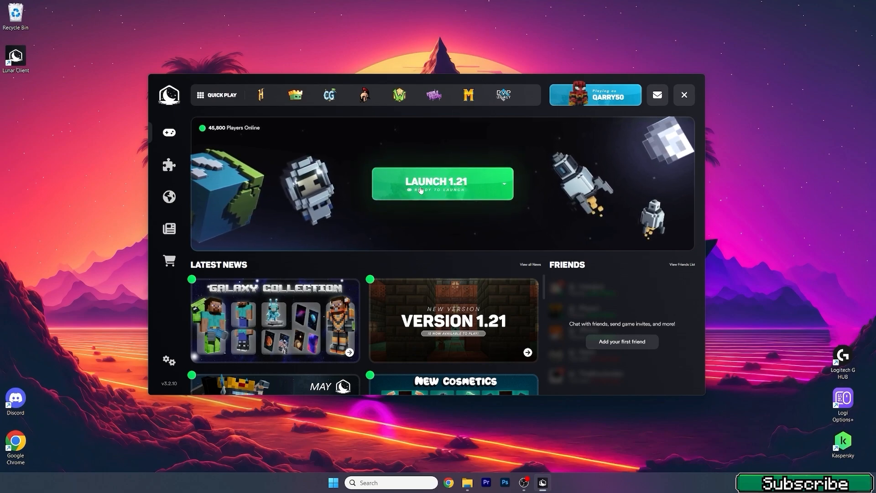
{"action": "left_click", "coordinate": [442, 183]}
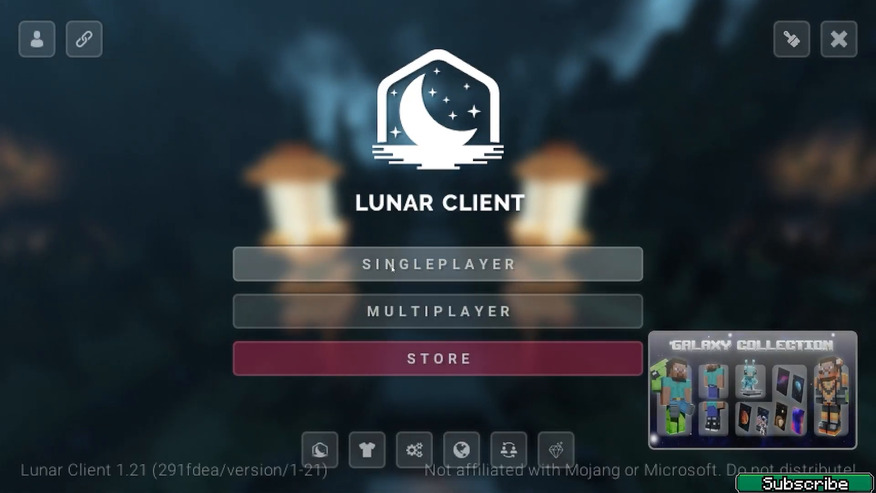
- Enter a singleplayer world and bring up the Lunar Client in-game overlay
{"action": "left_click", "coordinate": [439, 264]}
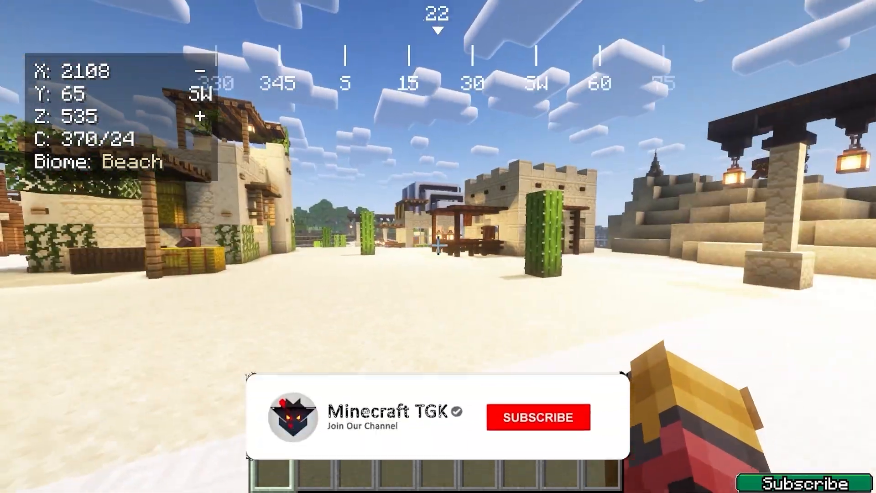
{"action": "left_click", "coordinate": [538, 417]}
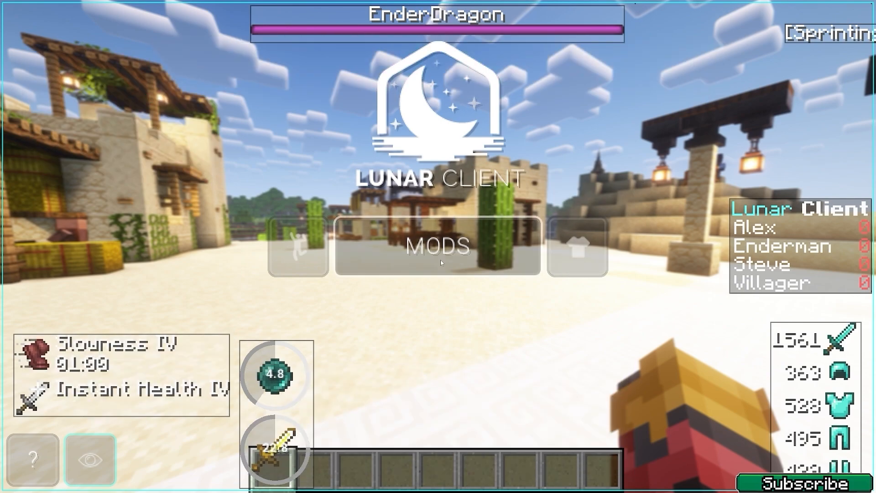
- Browse the mod list down to the Key Strokes mod to enable its WASD/LMB/RMB display
{"action": "left_click", "coordinate": [440, 246]}
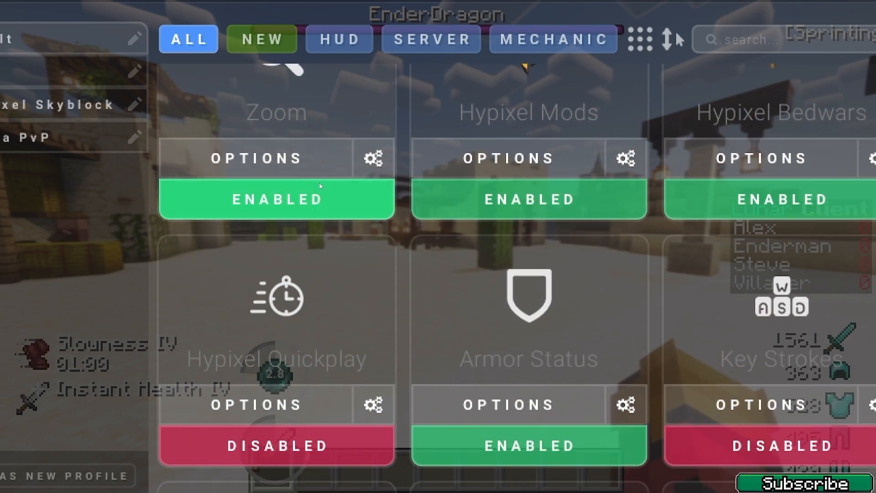
{"action": "scroll", "scroll_direction": "down", "scroll_amount": 3}
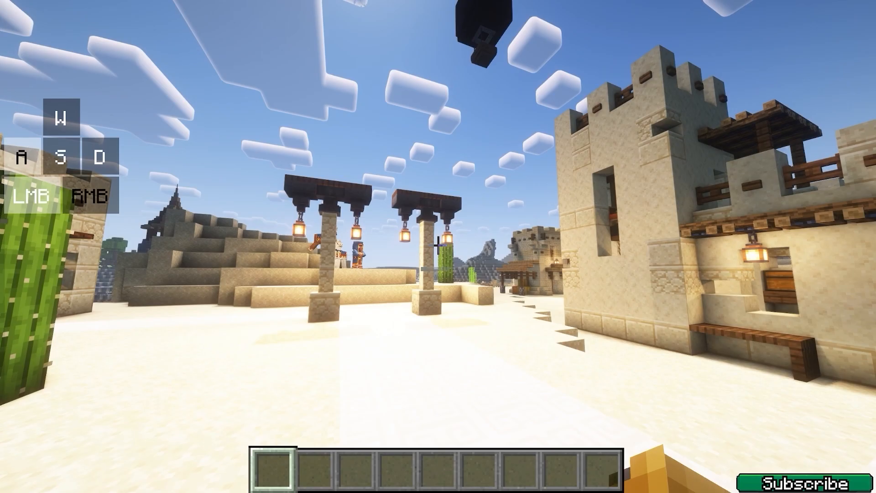
{"action": "key", "text": "w"}
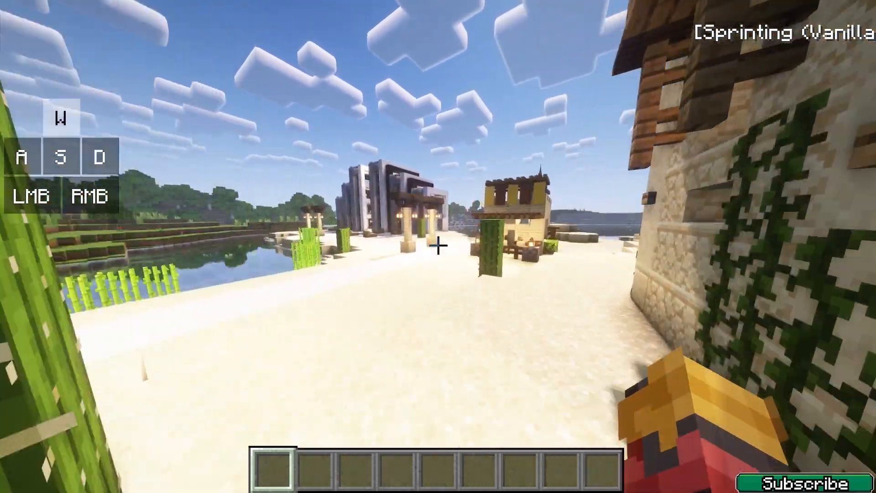
{"action": "key", "text": "w"}
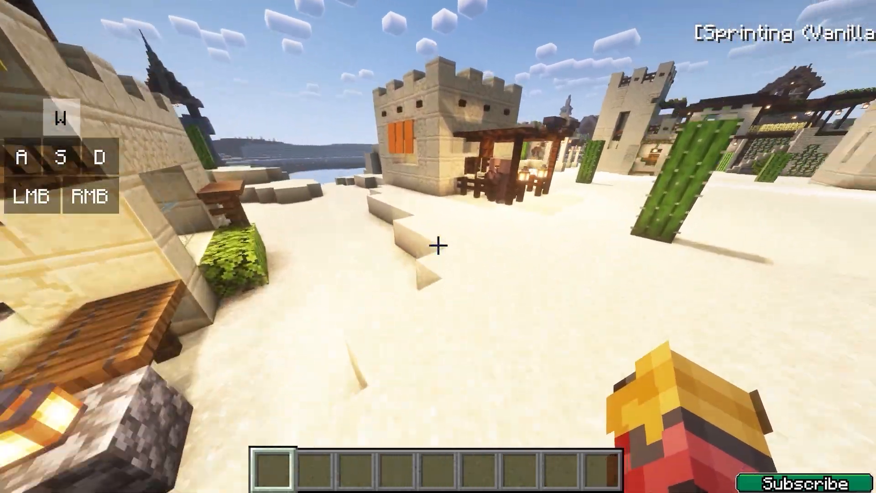
{"action": "mouse_move", "coordinate": [438, 244]}
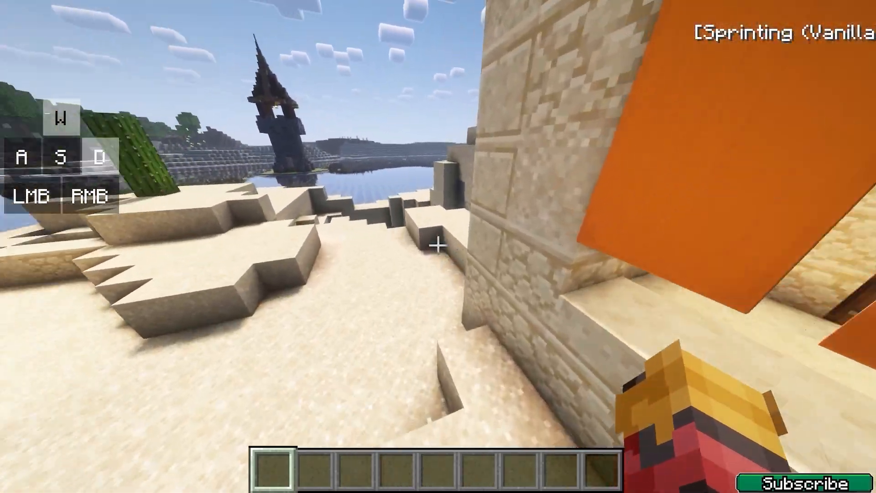